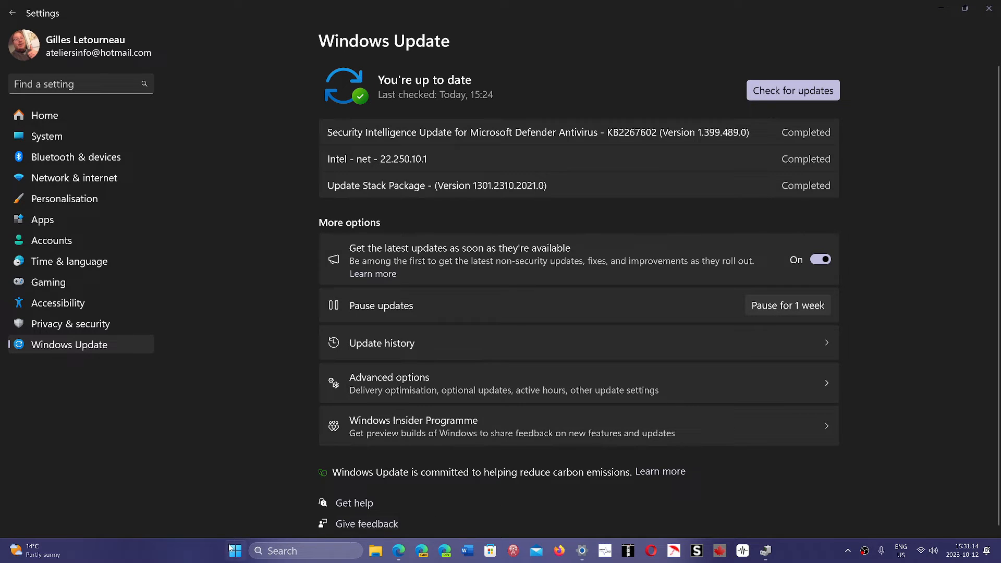
- Reach the Intel(R) Wi-Fi 6 AX200 160MHz #2 adapter's properties from the Start system tools menu
{"action": "right_click", "coordinate": [235, 550]}
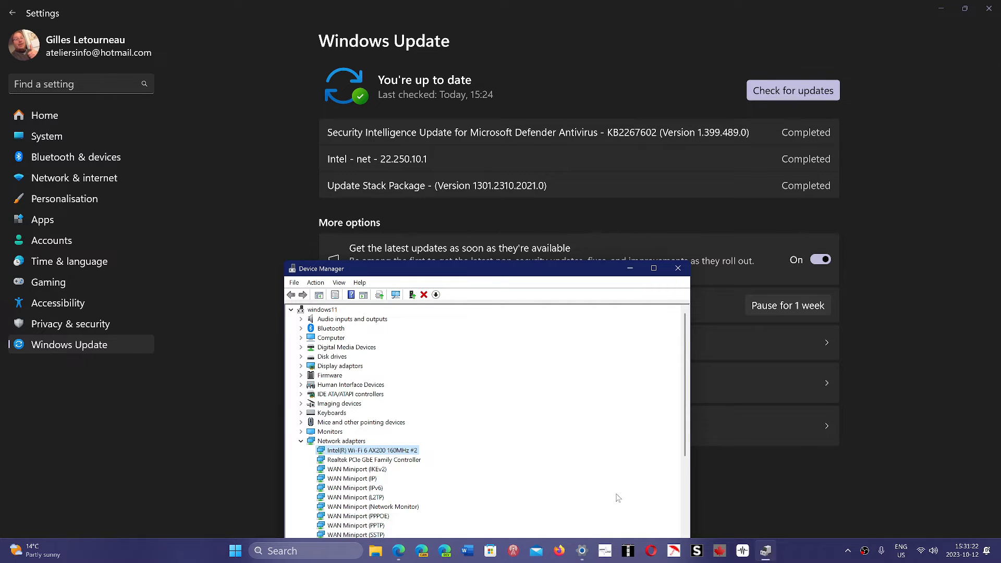
{"action": "mouse_move", "coordinate": [367, 455]}
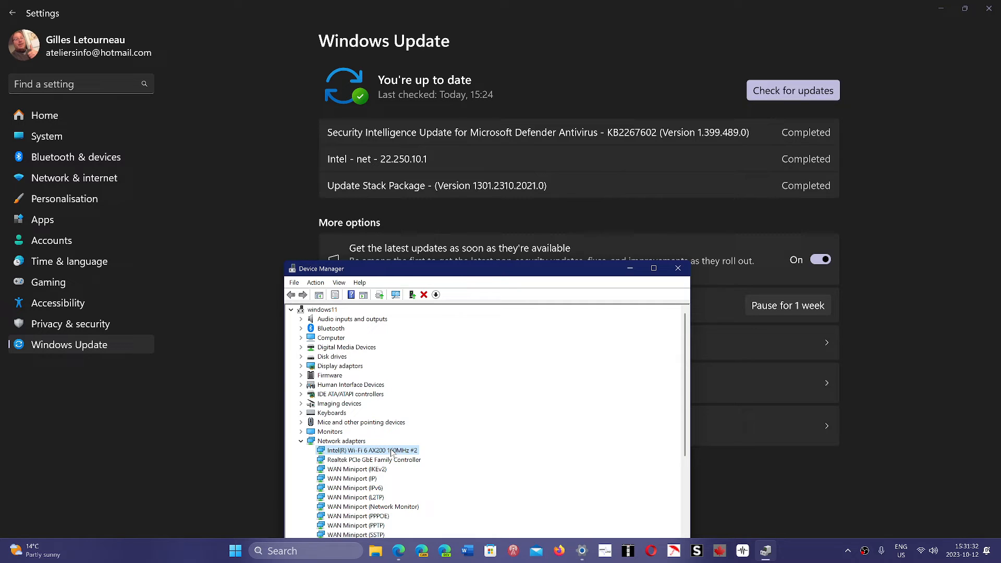
{"action": "double_click", "coordinate": [371, 451]}
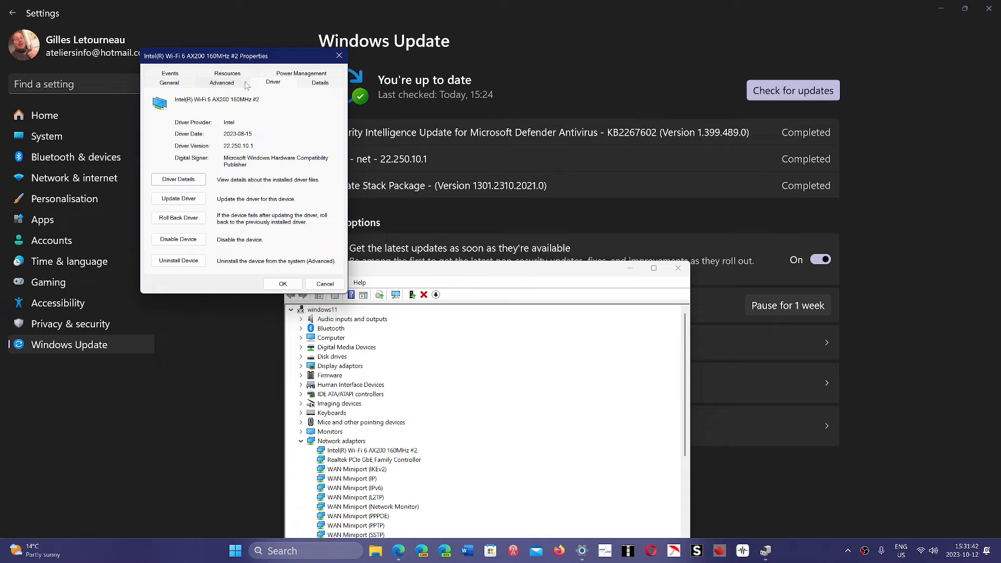
{"action": "mouse_move", "coordinate": [280, 87]}
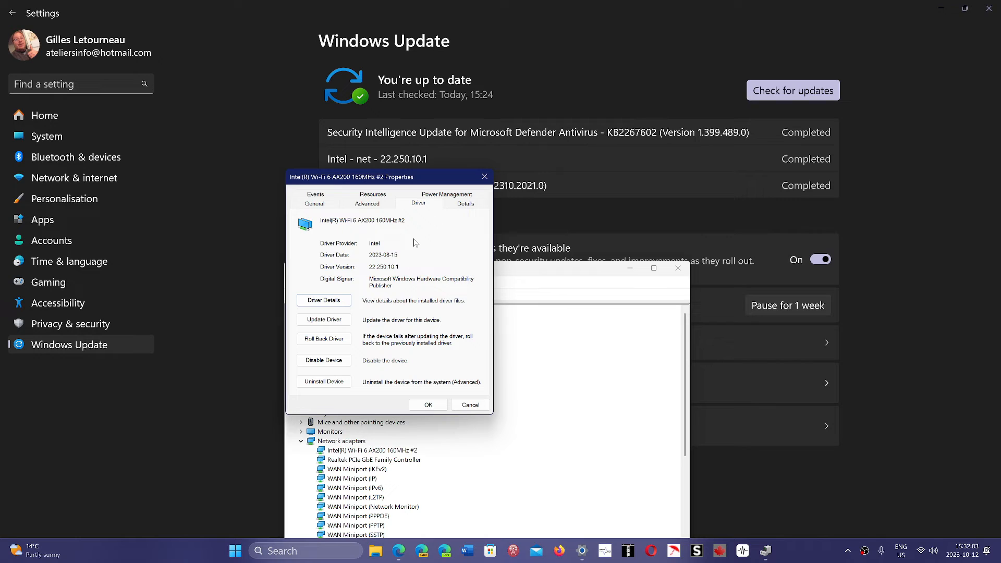
{"action": "mouse_move", "coordinate": [404, 243]}
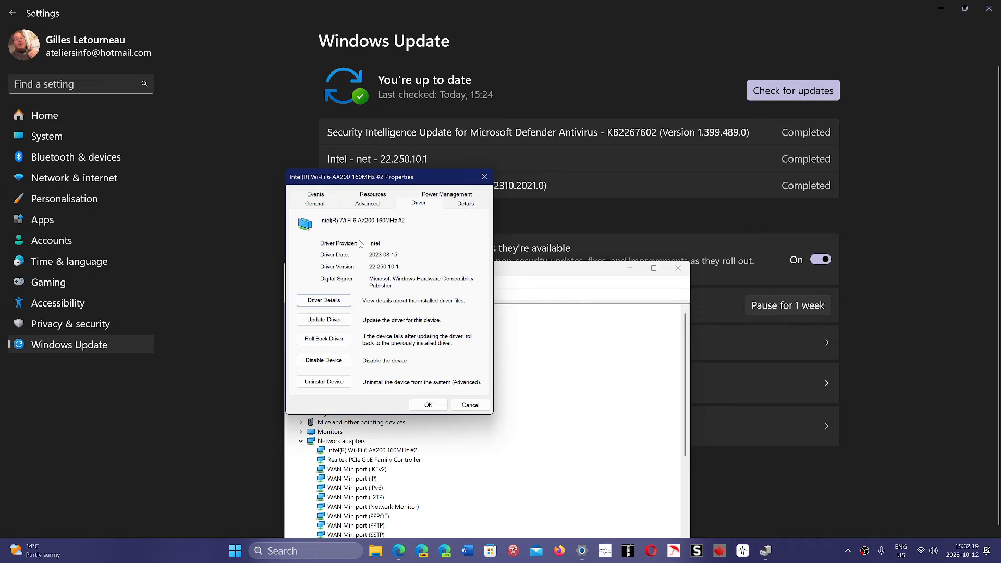
{"action": "mouse_move", "coordinate": [420, 282]}
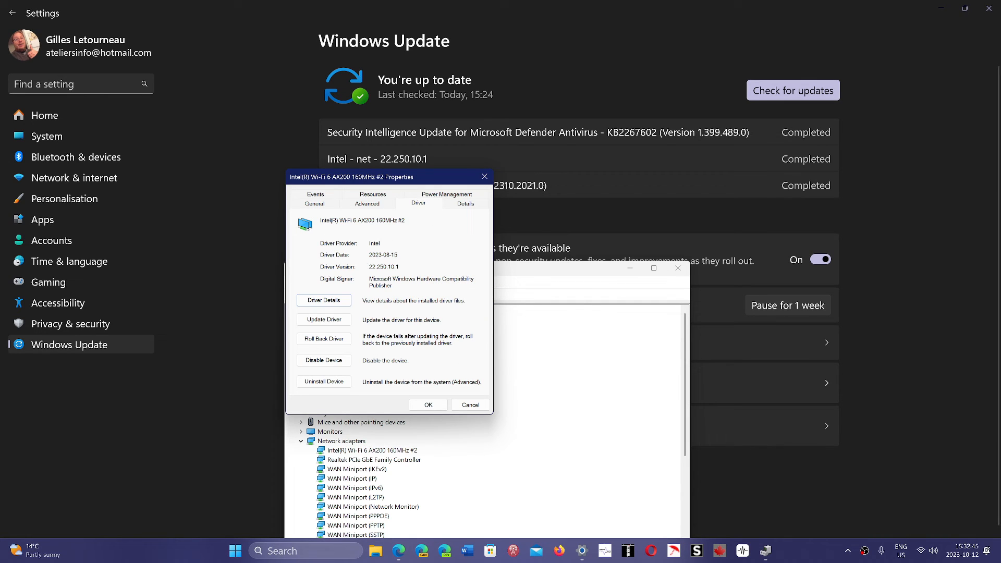
{"action": "mouse_move", "coordinate": [437, 267]}
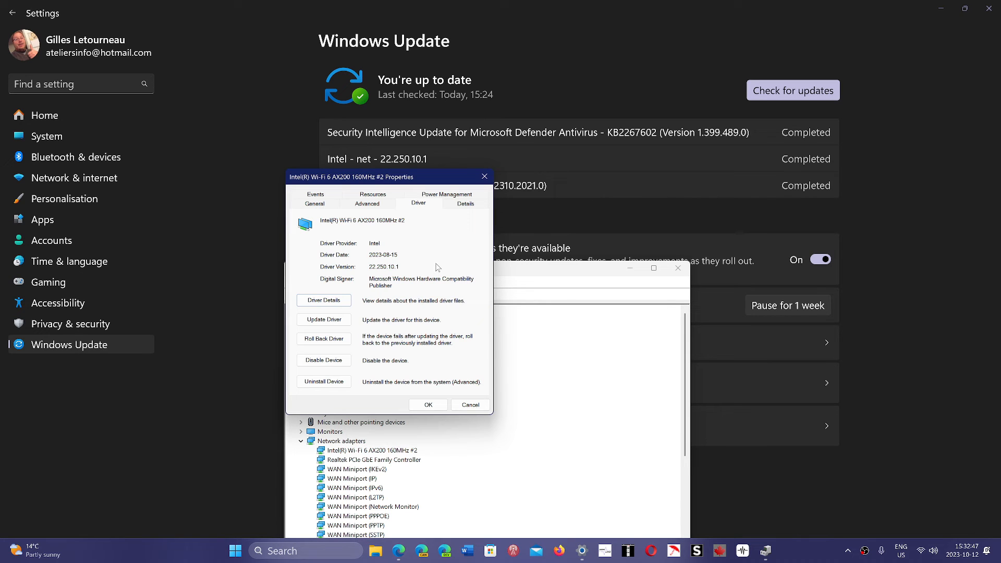
{"action": "mouse_move", "coordinate": [484, 379]}
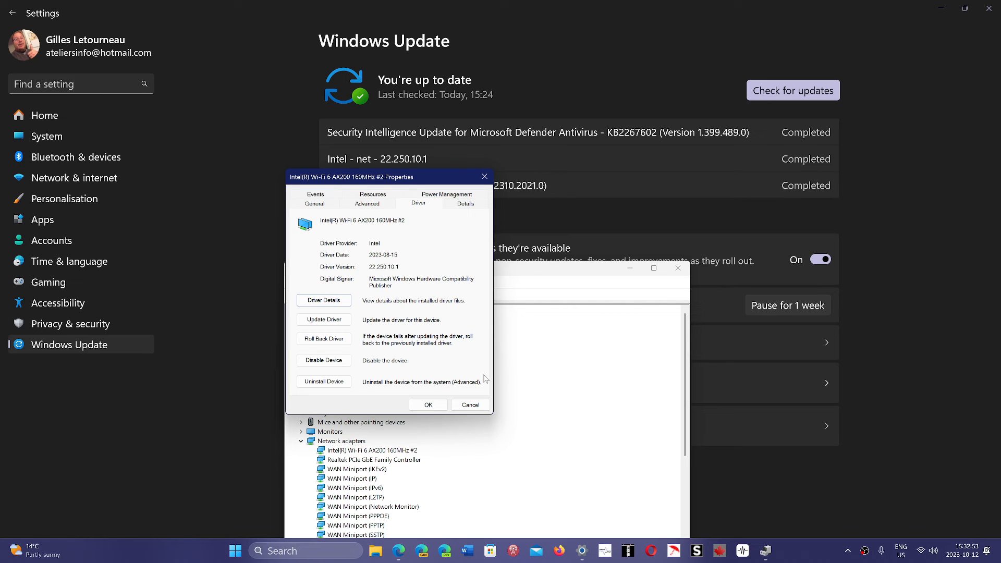
{"action": "mouse_move", "coordinate": [469, 307]}
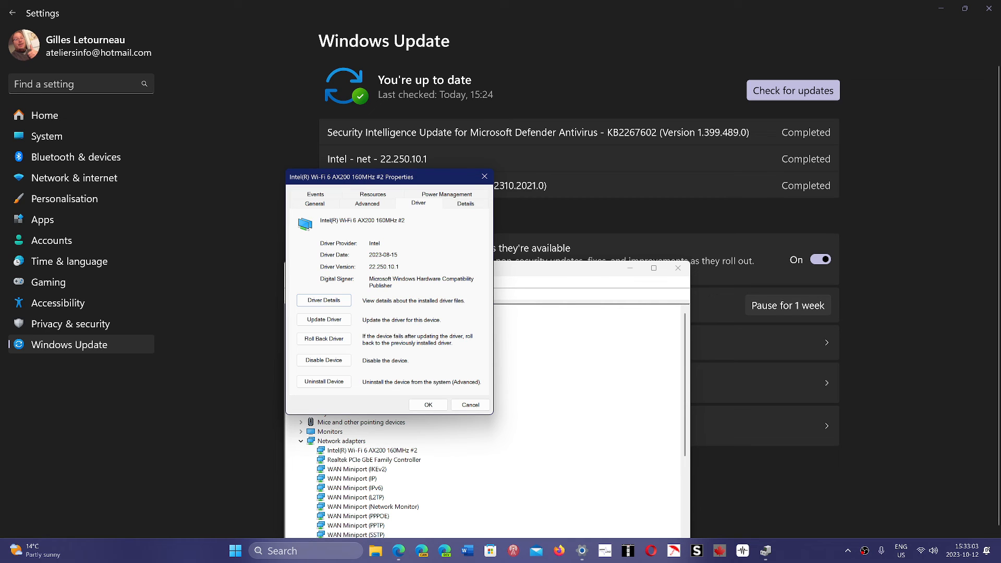
{"action": "mouse_move", "coordinate": [476, 326]}
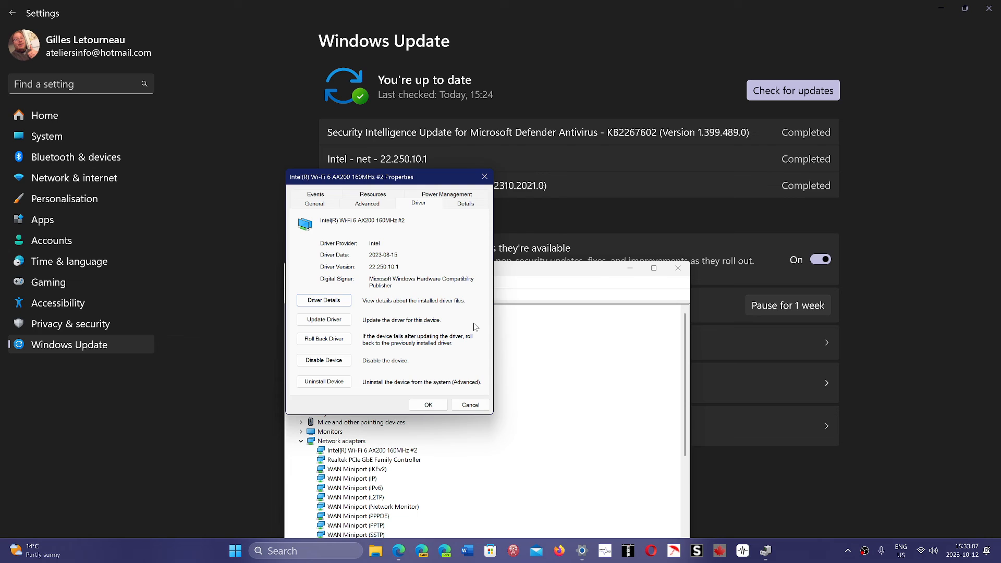
{"action": "mouse_move", "coordinate": [351, 452]}
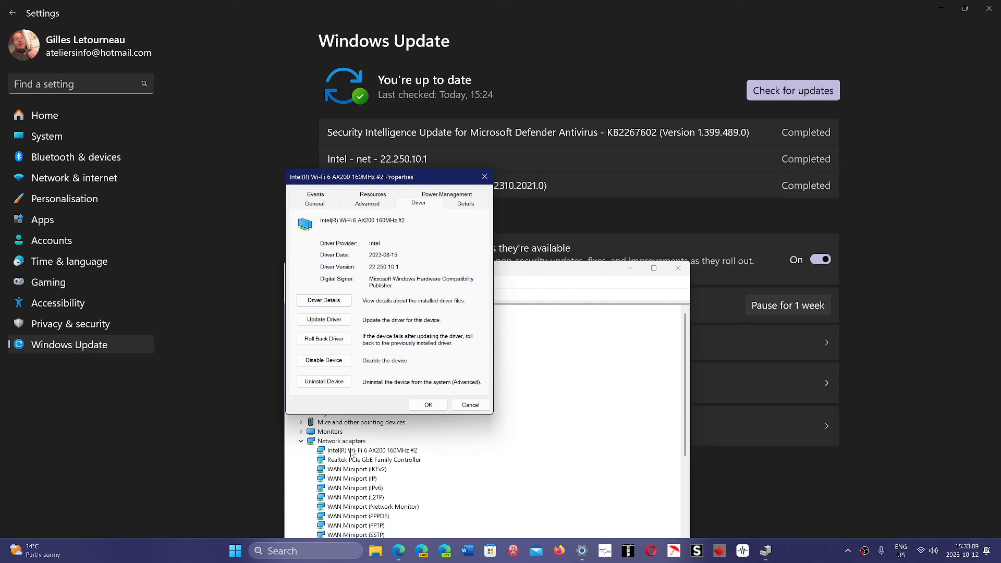
{"action": "mouse_move", "coordinate": [385, 456]}
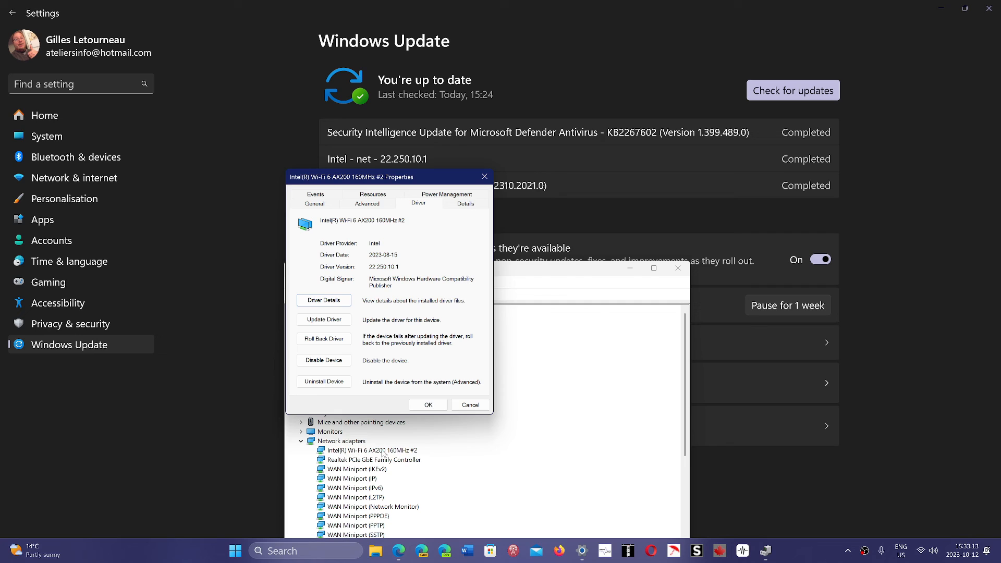
{"action": "mouse_move", "coordinate": [488, 454]}
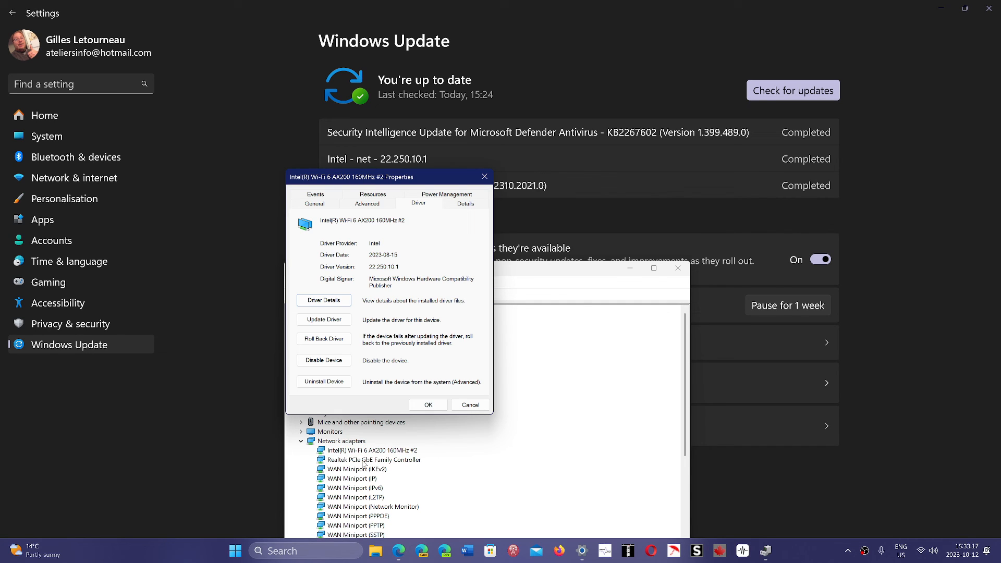
{"action": "mouse_move", "coordinate": [596, 448]}
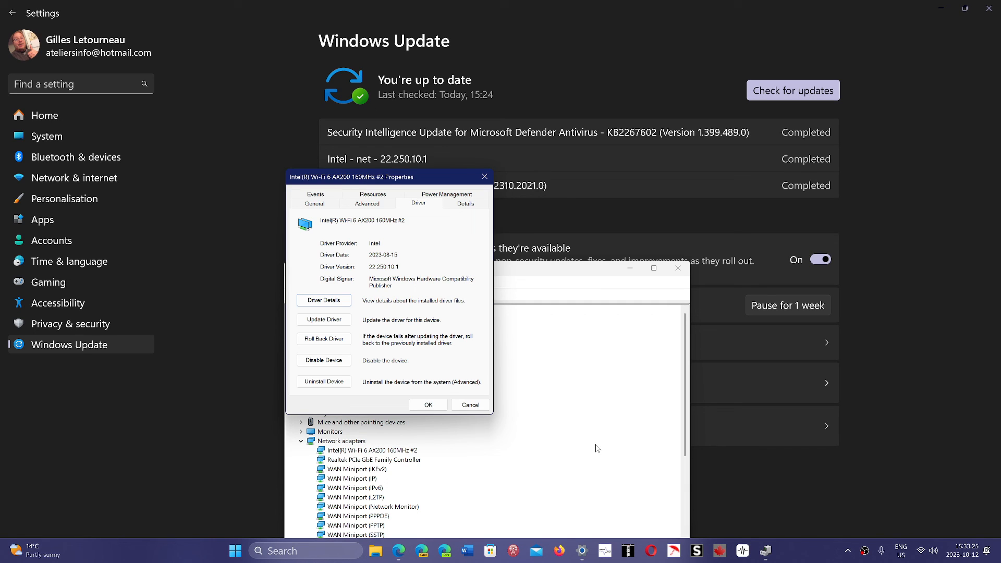
{"action": "mouse_move", "coordinate": [459, 307]}
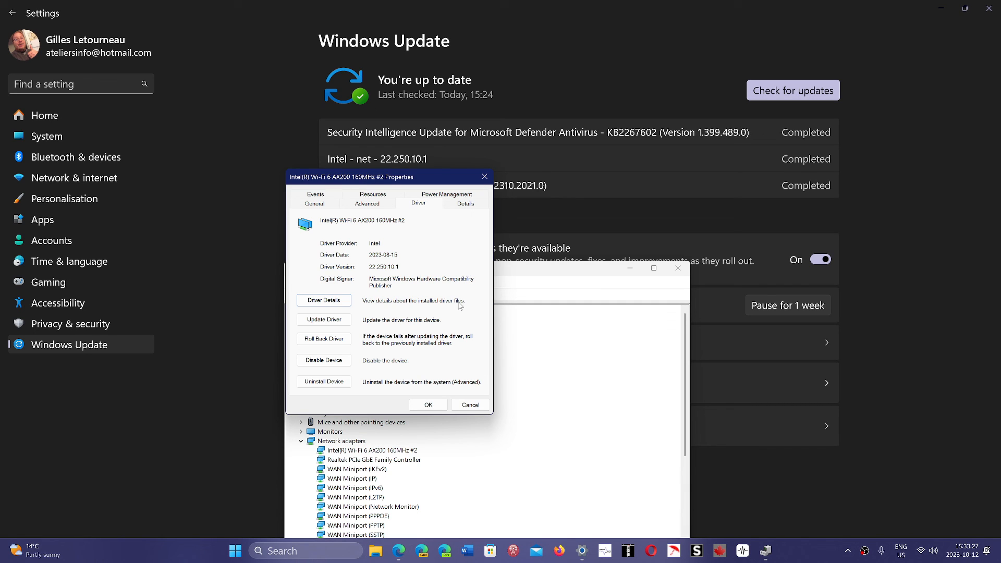
{"action": "mouse_move", "coordinate": [389, 193]}
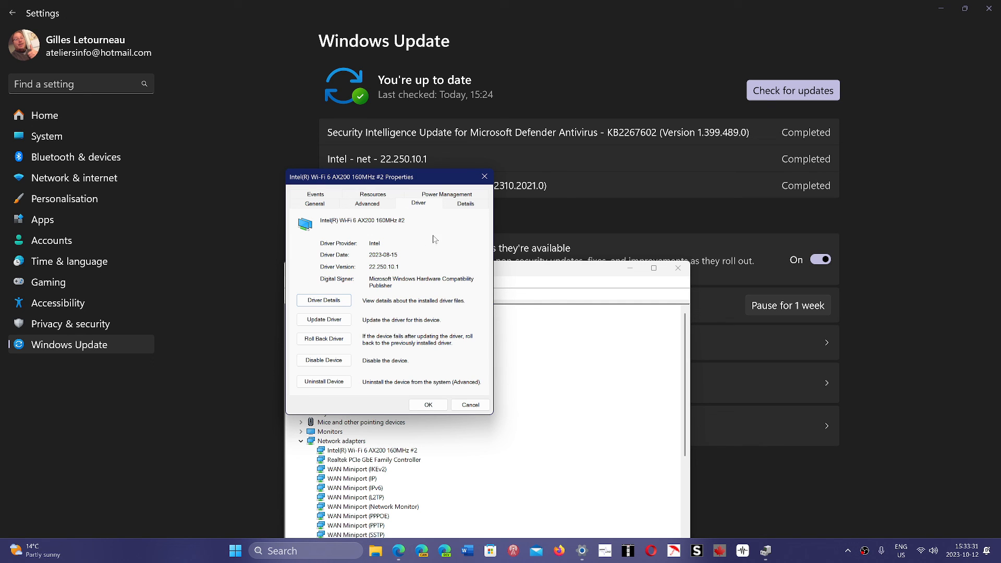
{"action": "mouse_move", "coordinate": [497, 181]}
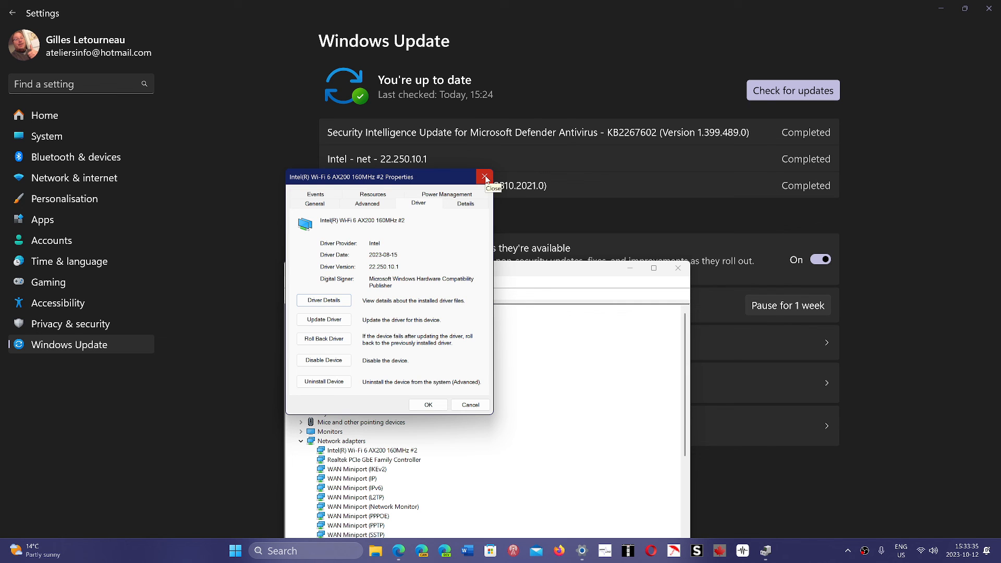
- Close the adapter's properties and Device Manager, leaving the Windows Update page showing
{"action": "left_click", "coordinate": [484, 177]}
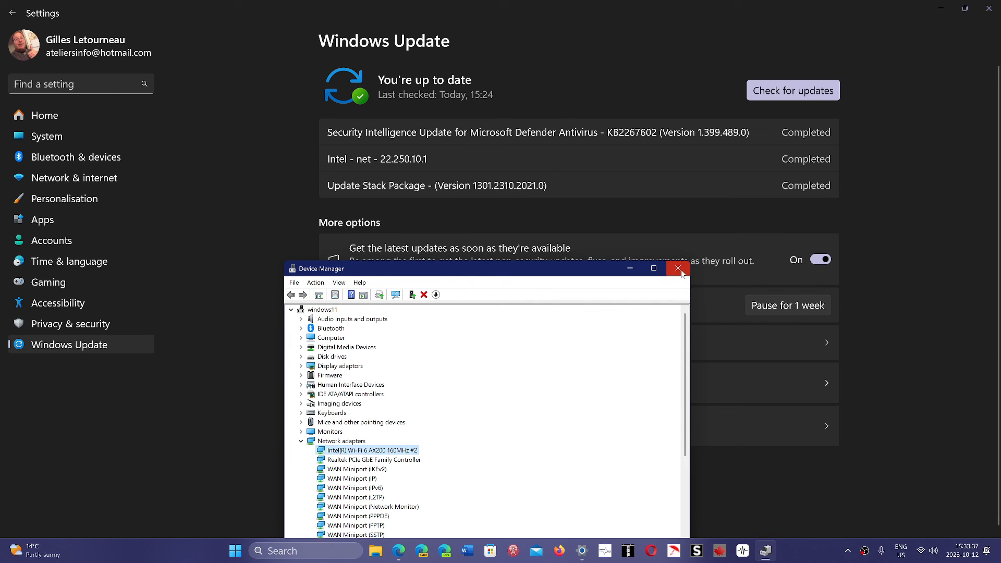
{"action": "left_click", "coordinate": [678, 268]}
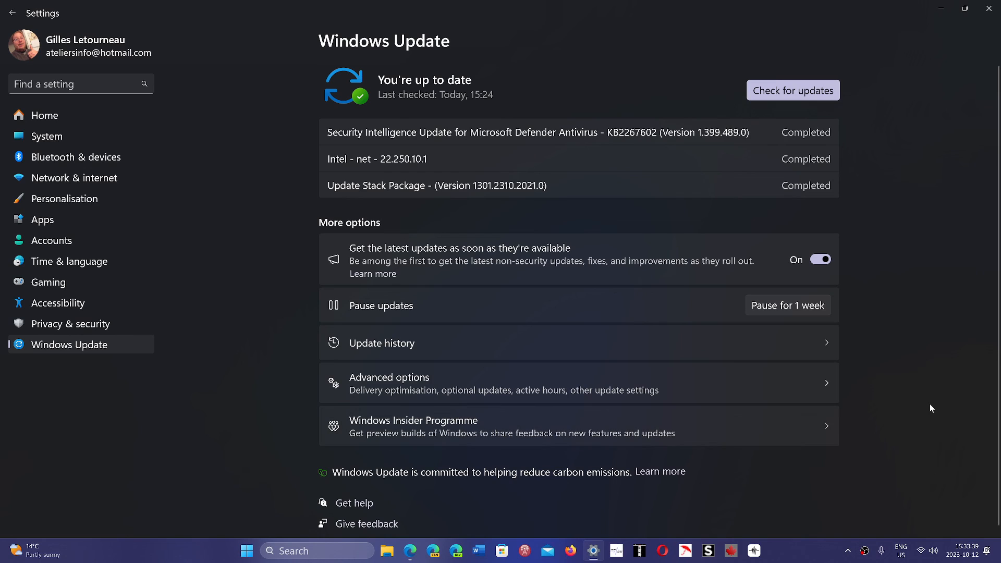